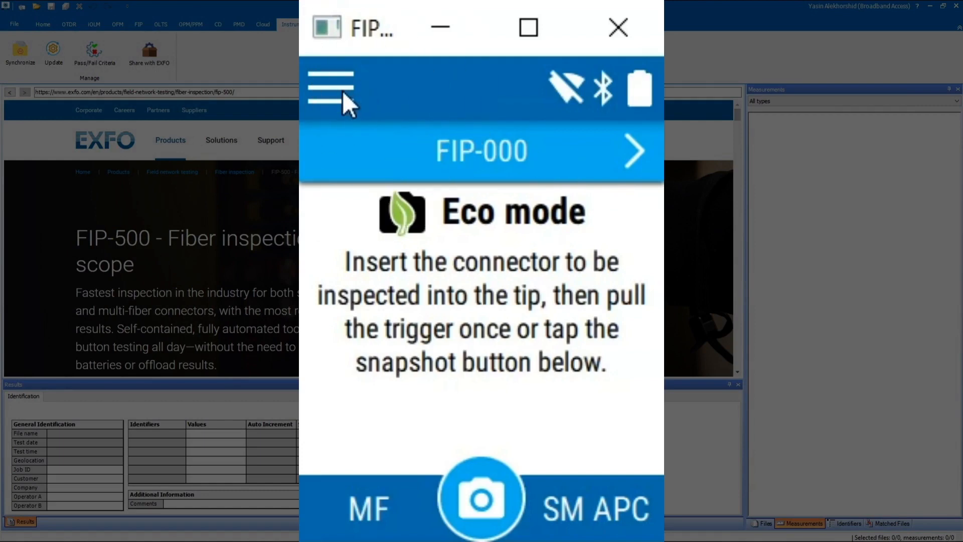
View the unit's Software update page showing no Internet connection and version 0.1.0.0, then close its window
{"action": "left_click", "coordinate": [330, 88]}
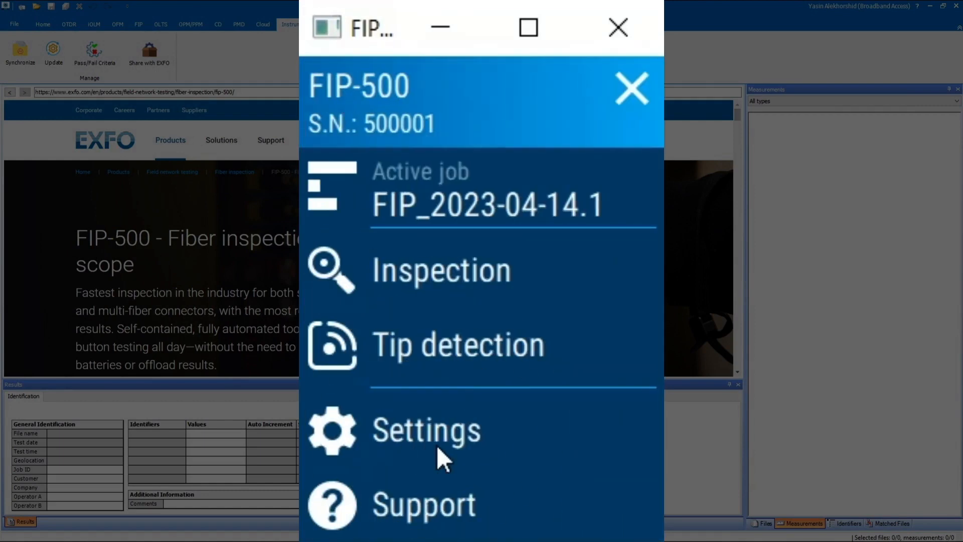
{"action": "left_click", "coordinate": [425, 430]}
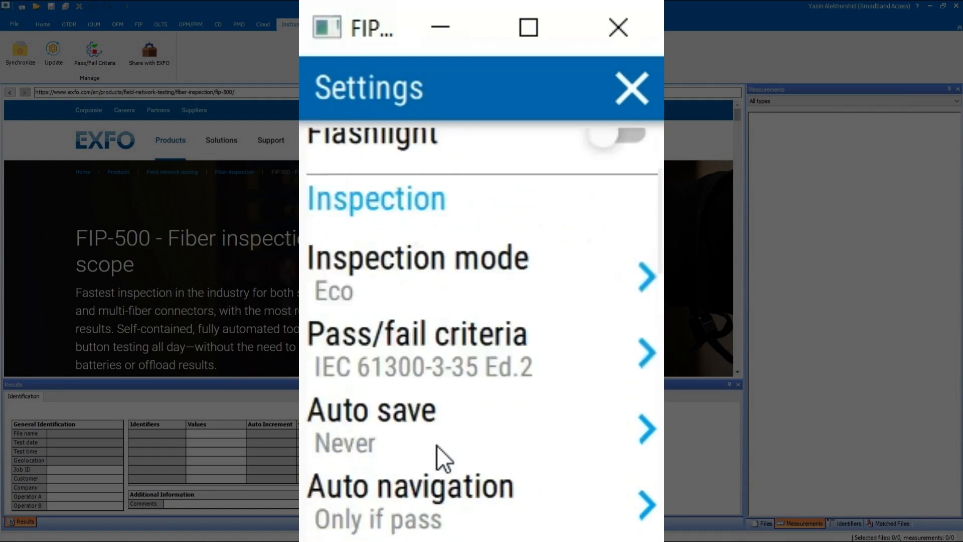
{"action": "scroll", "scroll_direction": "down", "scroll_amount": 3}
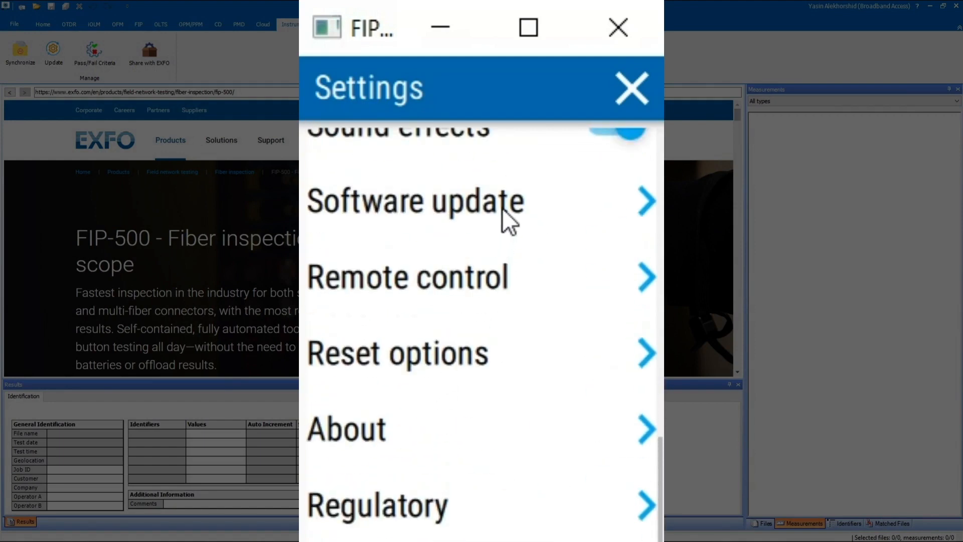
{"action": "left_click", "coordinate": [415, 200]}
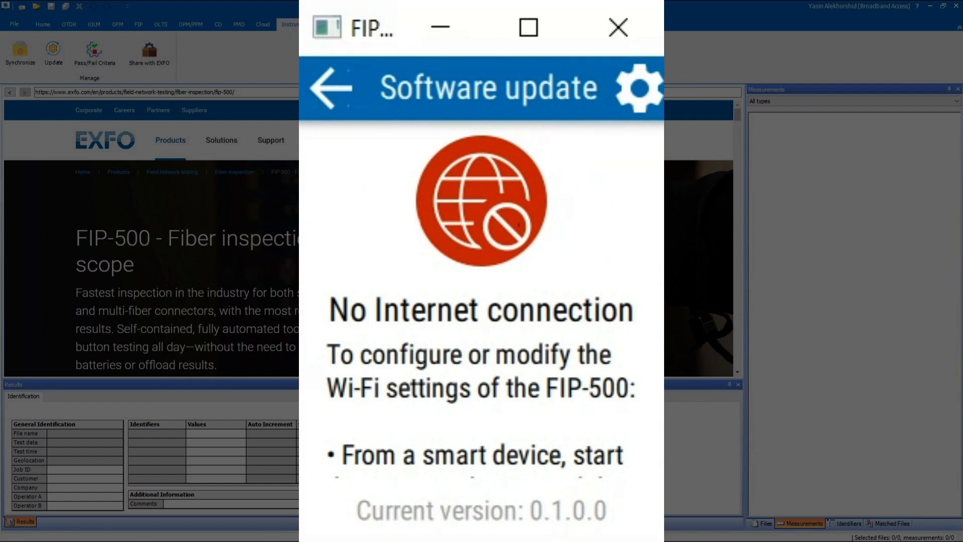
{"action": "left_click", "coordinate": [617, 27]}
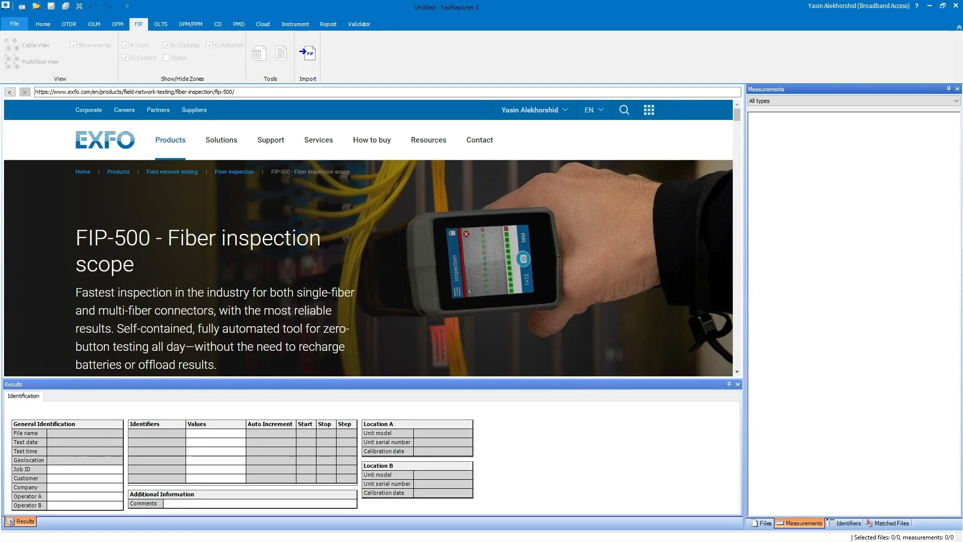
{"action": "left_click", "coordinate": [13, 23]}
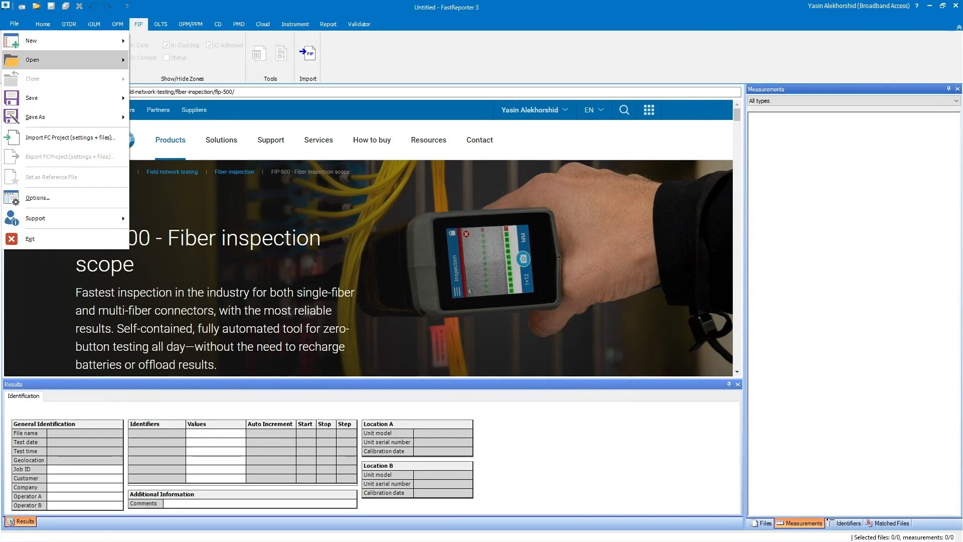
{"action": "left_click", "coordinate": [35, 217]}
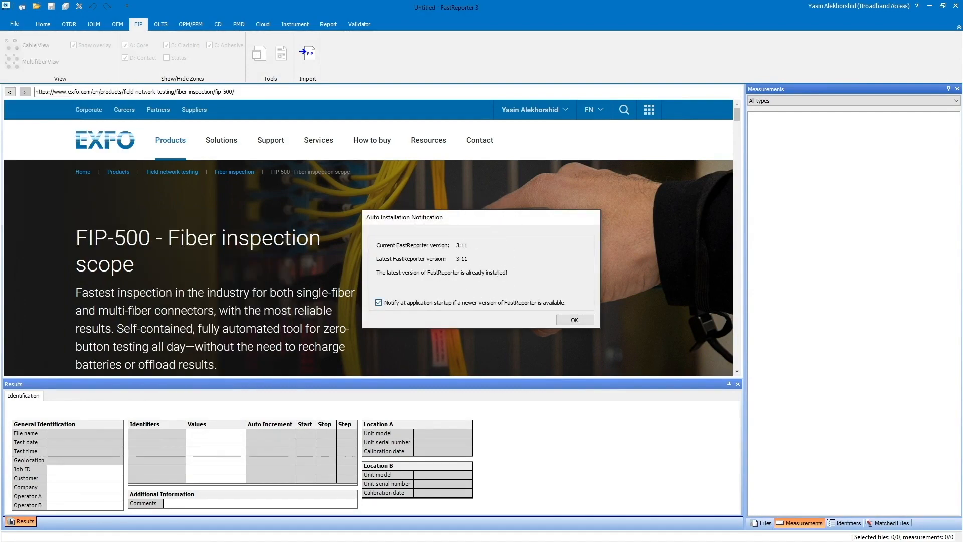
{"action": "left_click", "coordinate": [573, 319]}
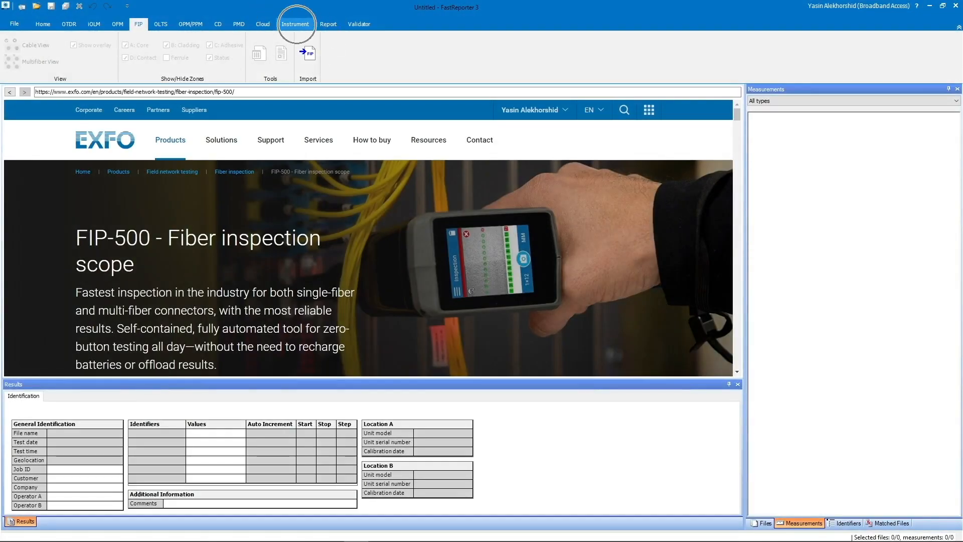
Run the Instrument update check on the connected FIP-500: current 0.0.0.23051.5, available 0.0.0.23101.4
{"action": "left_click", "coordinate": [295, 24]}
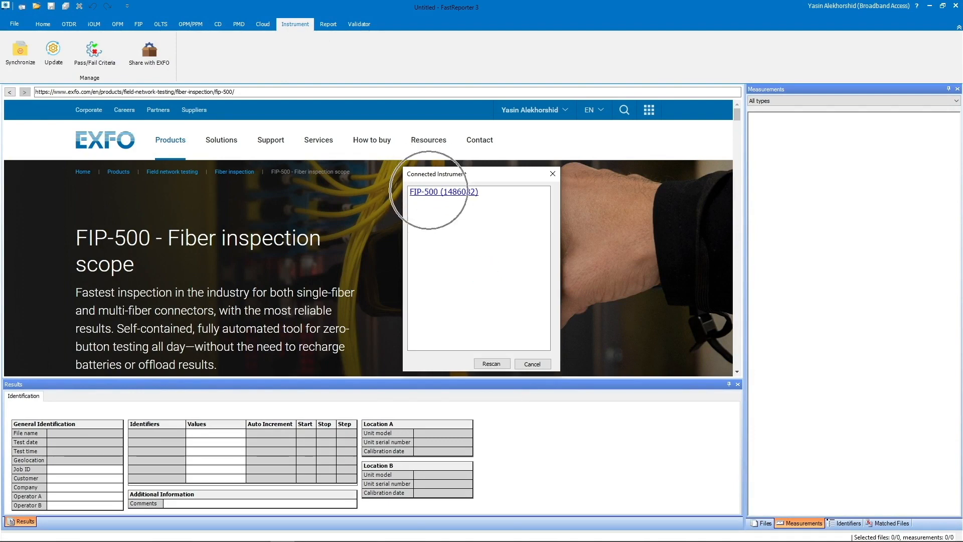
{"action": "left_click", "coordinate": [442, 191]}
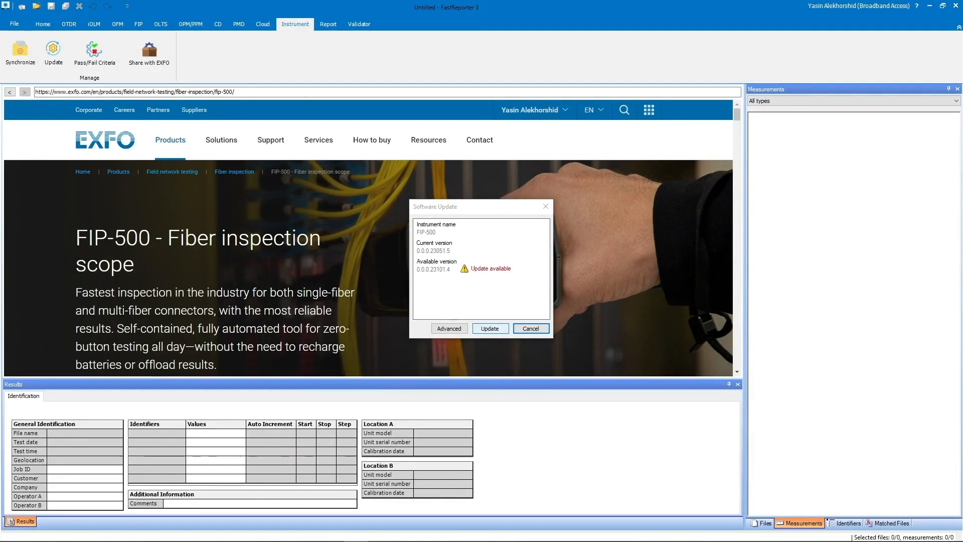
Install firmware 0.0.0.23101.4 on the FIP-500 and acknowledge the success message
{"action": "left_click", "coordinate": [490, 329]}
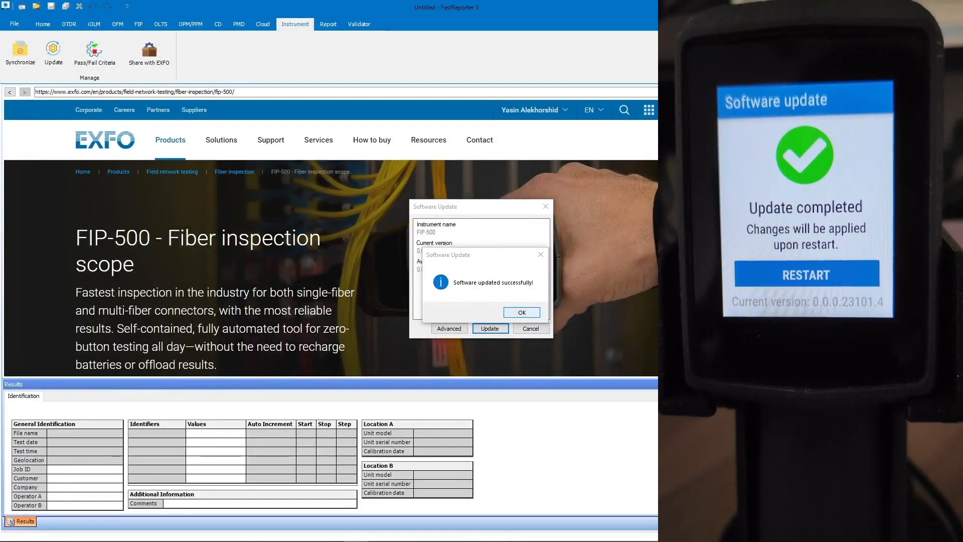
{"action": "left_click", "coordinate": [521, 312]}
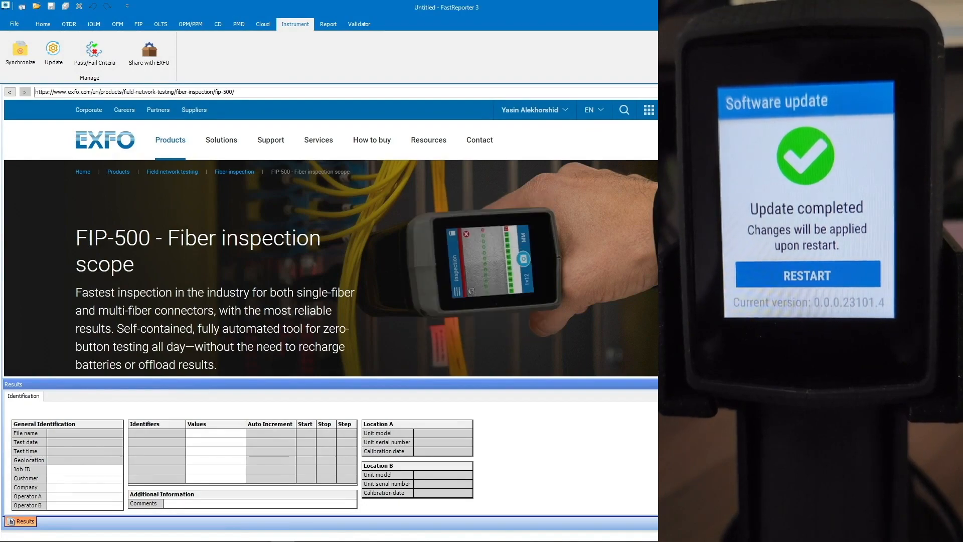
Restart the FIP-500 and confirm software version 0.0.0.23101.4 on its About page
{"action": "left_click", "coordinate": [807, 274]}
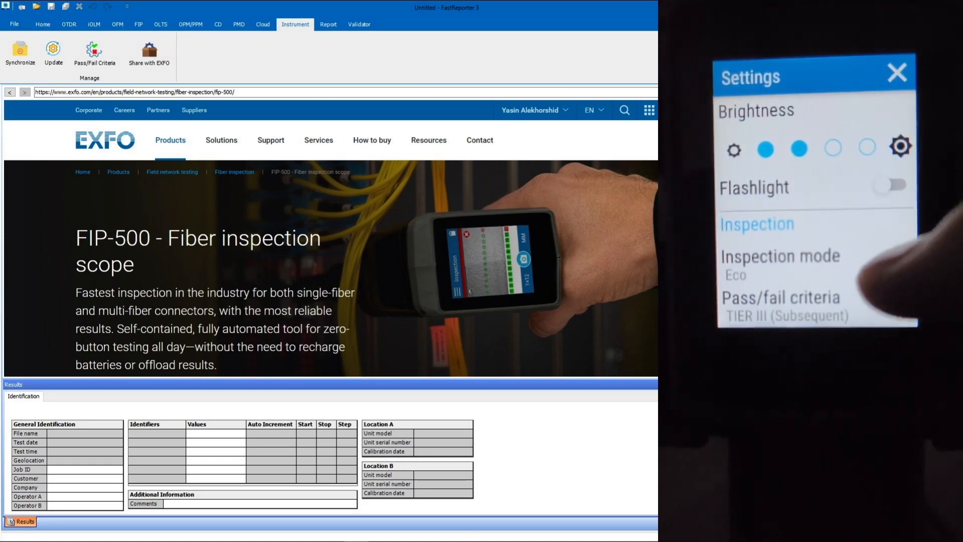
{"action": "scroll", "scroll_direction": "down", "scroll_amount": 3}
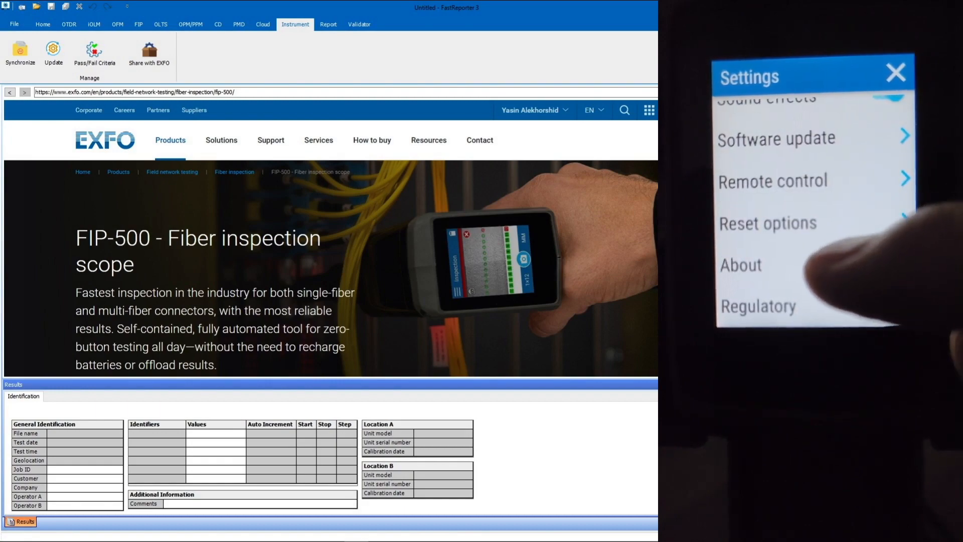
{"action": "left_click", "coordinate": [741, 265]}
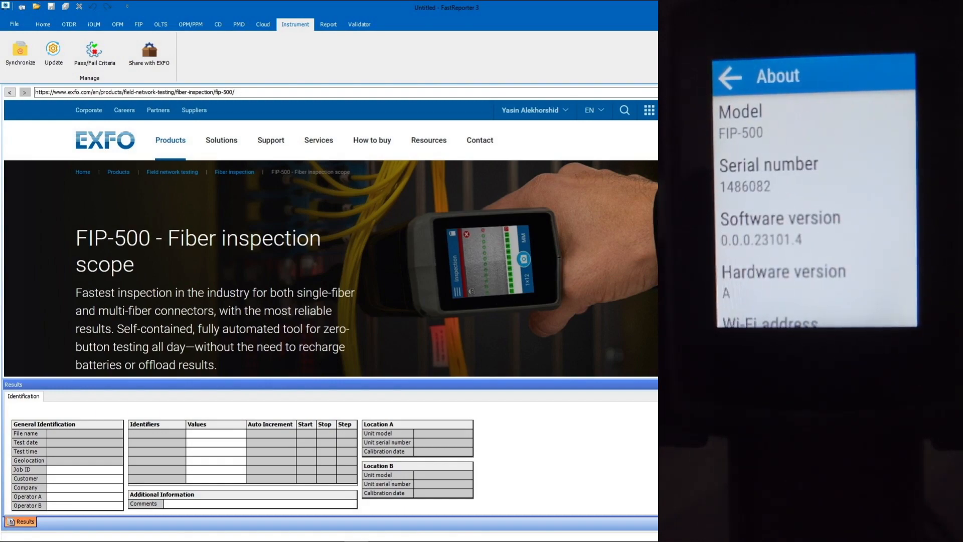